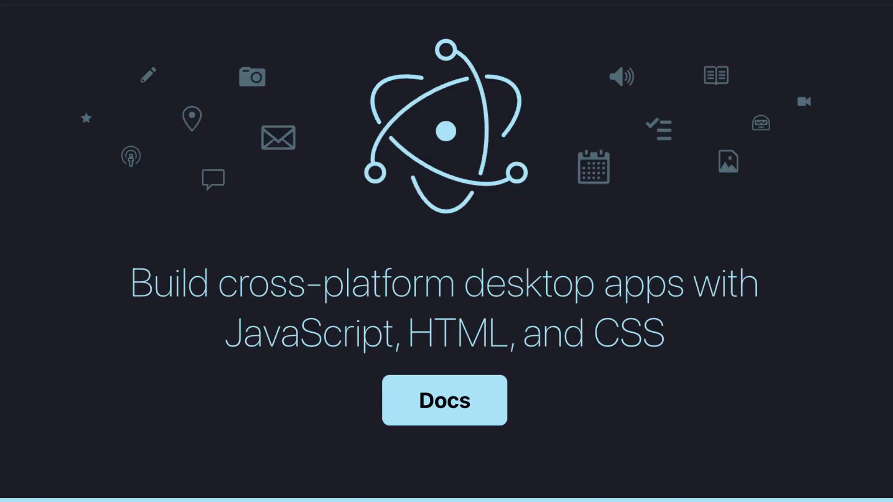
# Show the Mobile & Desktop retention chart with Tauri at 83% over Electron at 82% in 2021.
pyautogui.click(445, 400)
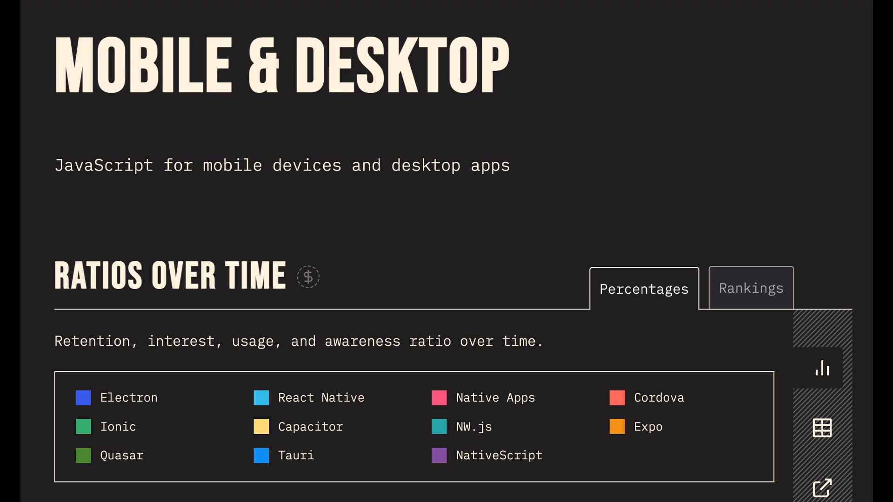
pyautogui.click(751, 288)
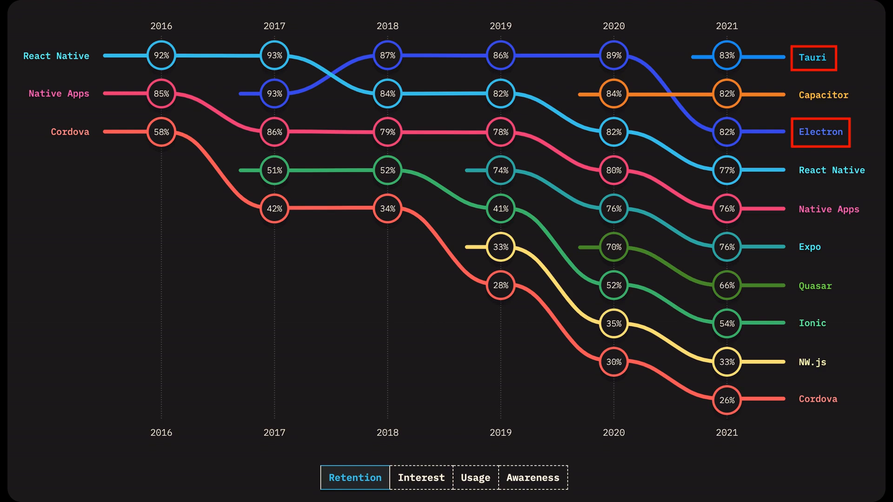
# Switch the ratios chart to Usage, showing Tauri at 2% in 2021.
pyautogui.click(472, 476)
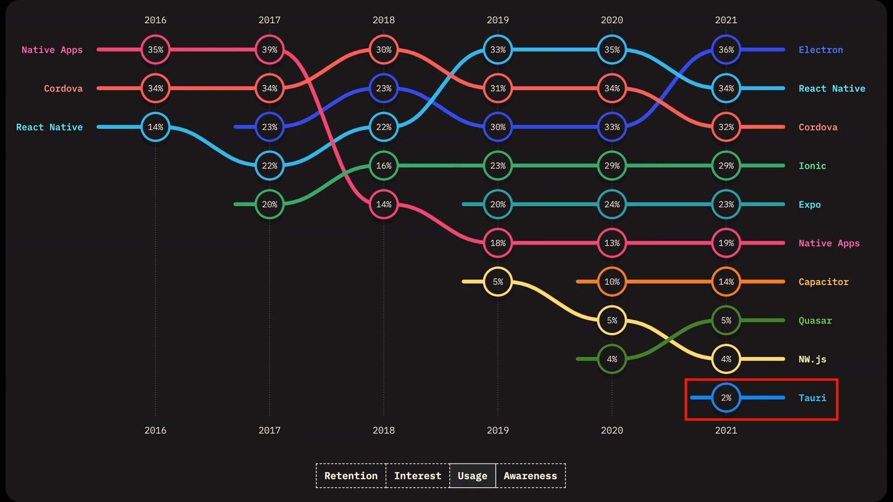
pyautogui.click(529, 475)
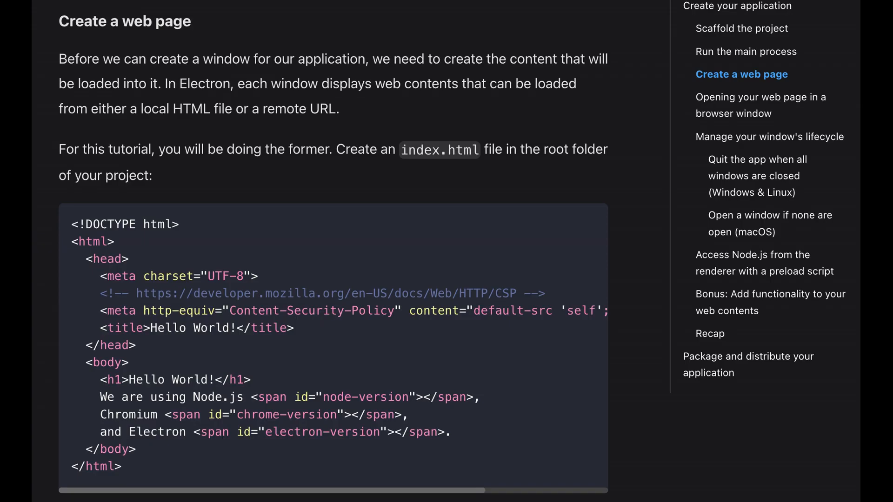
# Read through the Electron tutorial's 'Create a web page' section with its index.html.
pyautogui.scroll(-3)
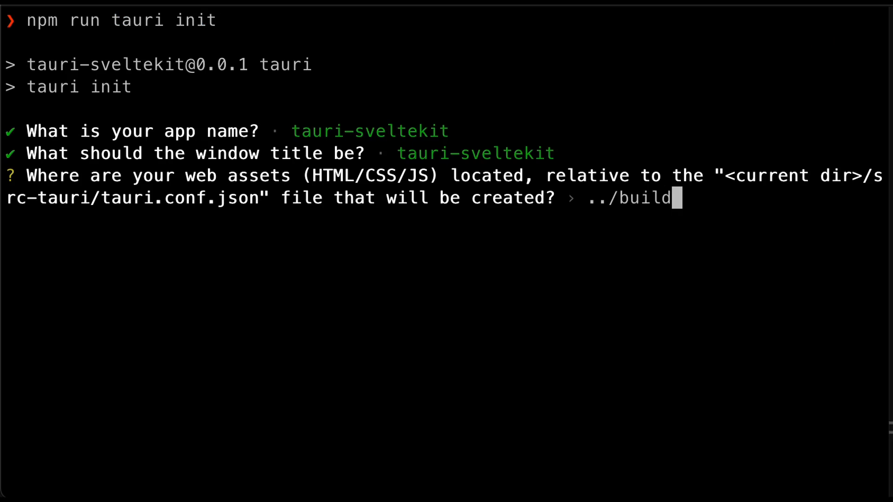
# Confirm the tauri init prompt, accepting ../build as the web assets location.
pyautogui.press('Return')
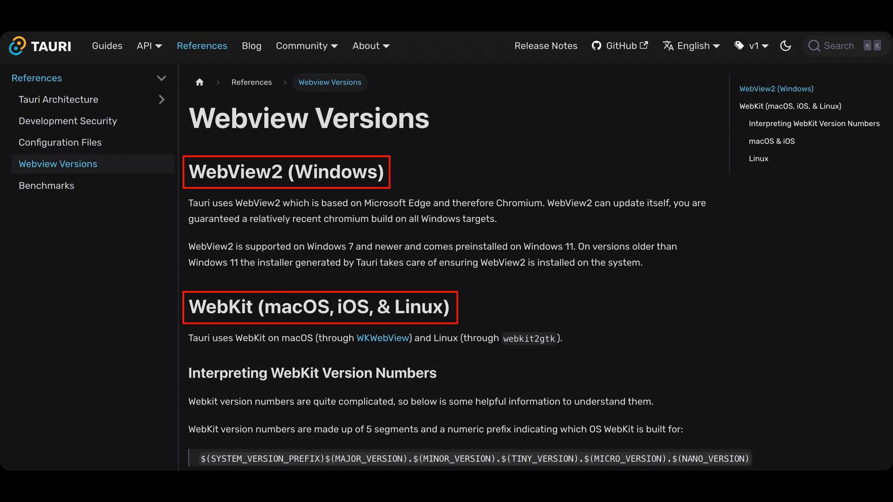
pyautogui.click(46, 185)
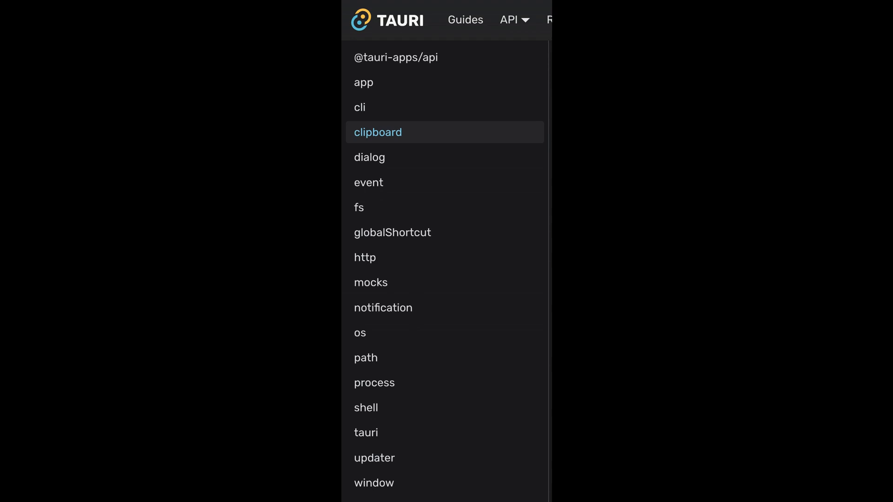
# Return to the Tauri home page announcing the 1.4 release.
pyautogui.click(359, 206)
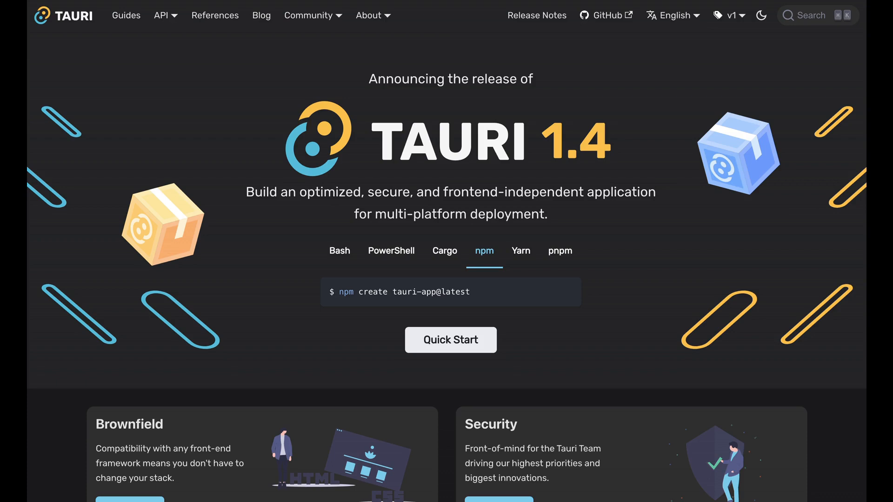
# View the tauri repository's open issues on GitHub, then bring up the Tauri site's Community menu.
pyautogui.click(605, 15)
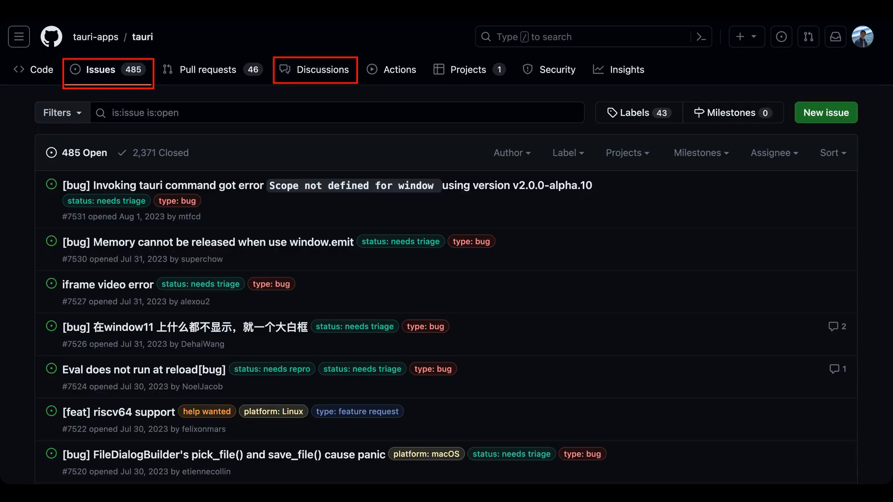
pyautogui.click(324, 70)
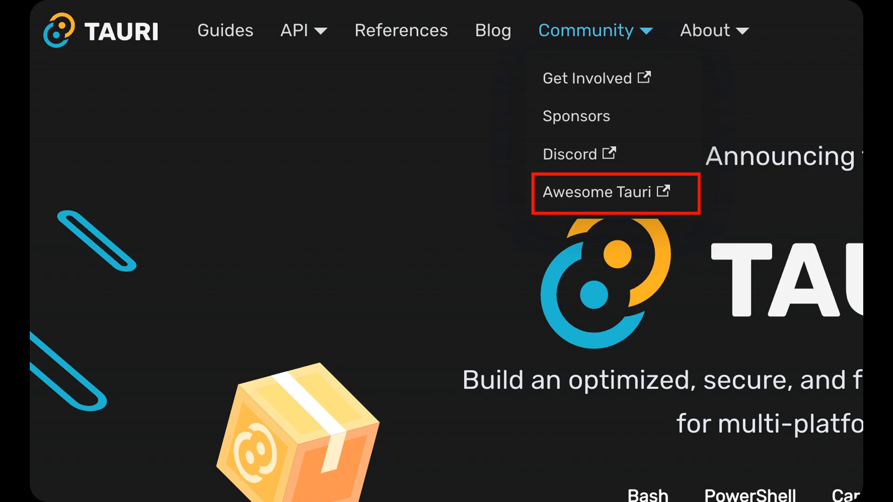
# Browse the Awesome Tauri README's plugins and app categories on GitHub.
pyautogui.click(597, 191)
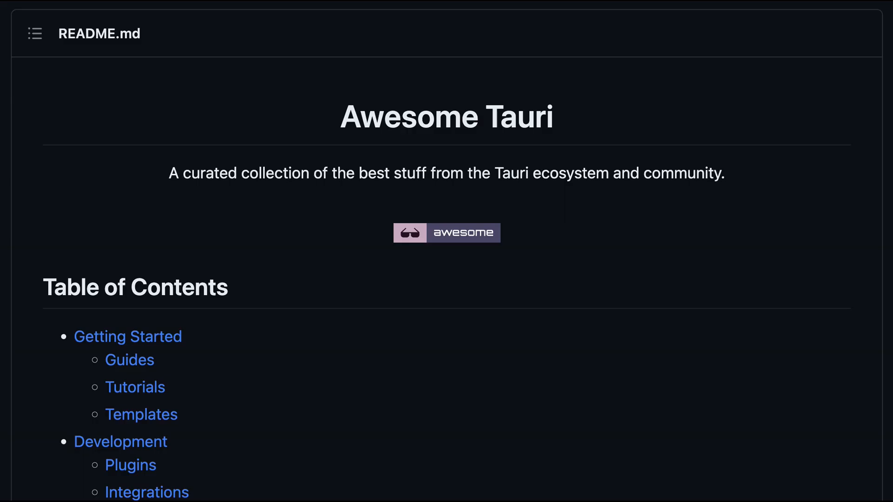
pyautogui.scroll(-3)
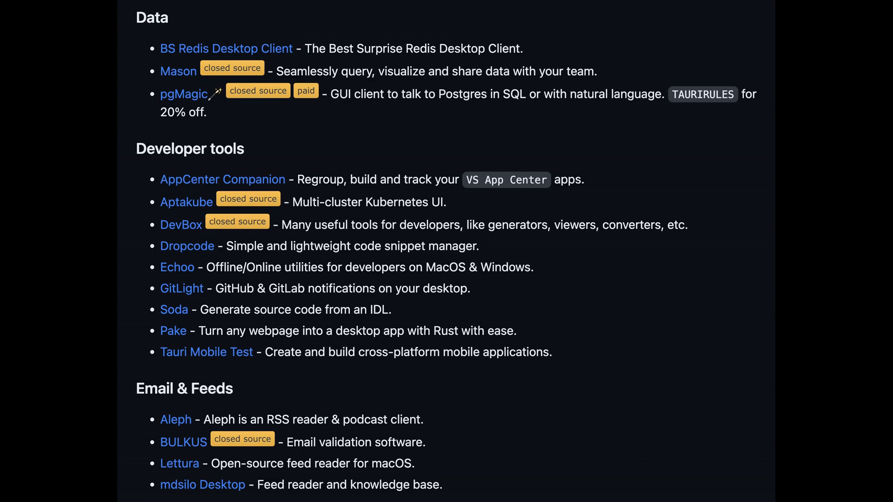
pyautogui.scroll(-3)
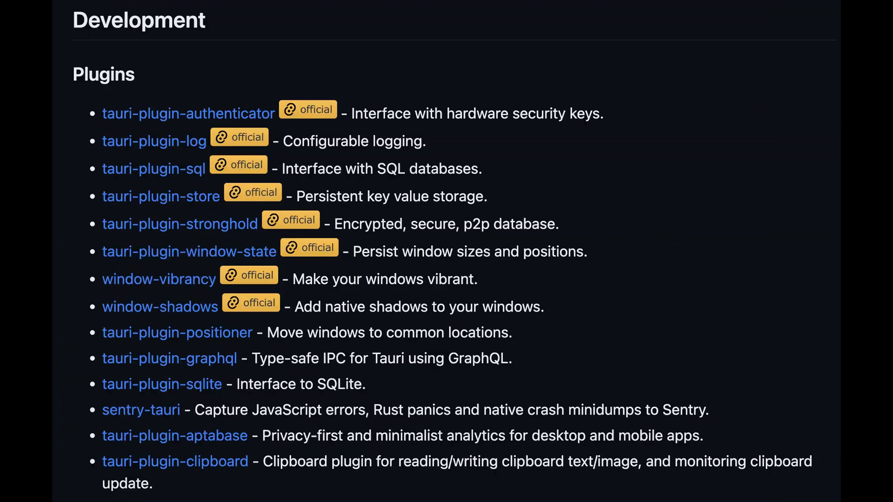